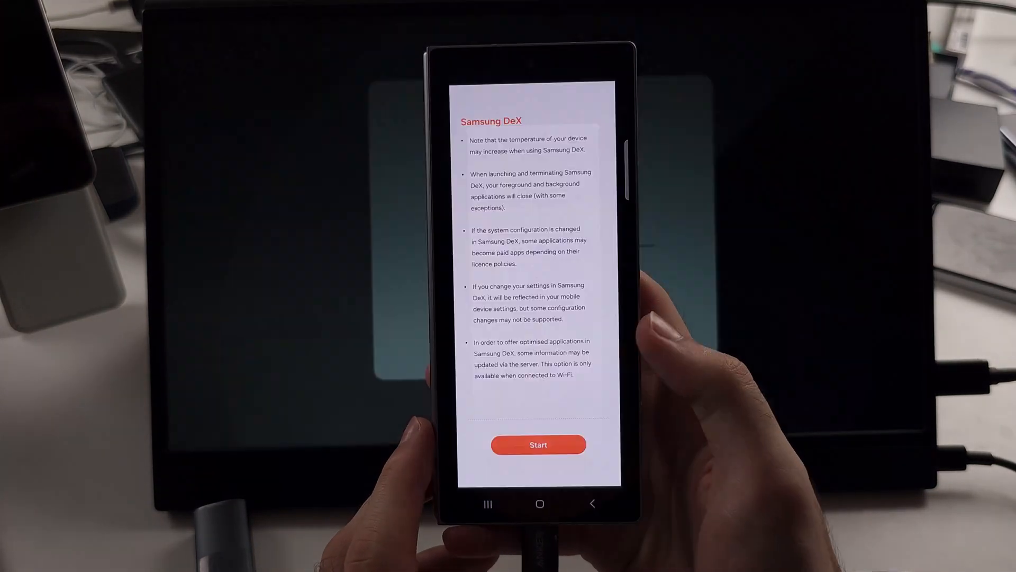
Start Samsung DeX on the external monitor, using the phone as its touchpad
left_click(538, 444)
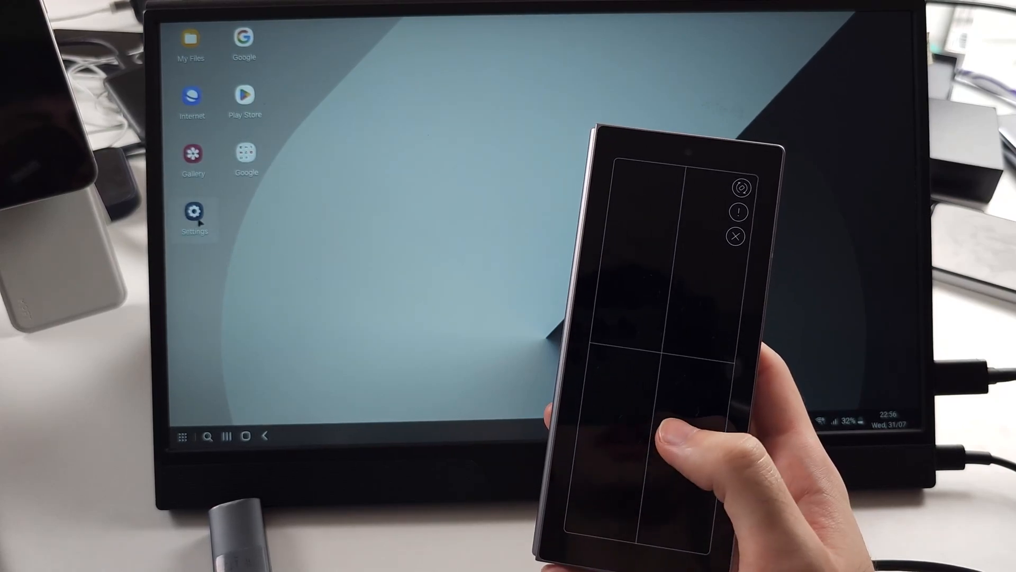
left_click(194, 212)
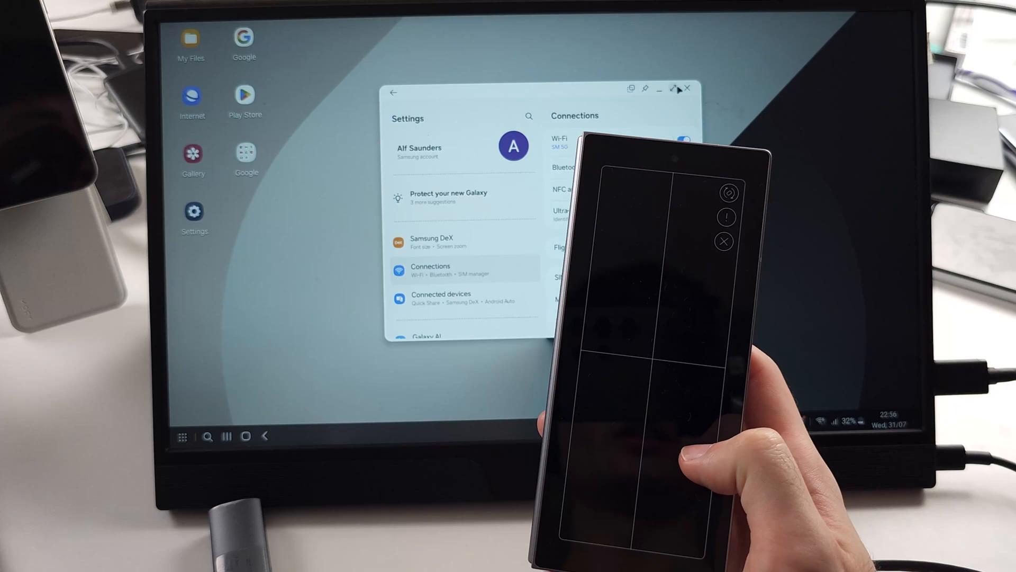
left_click(688, 89)
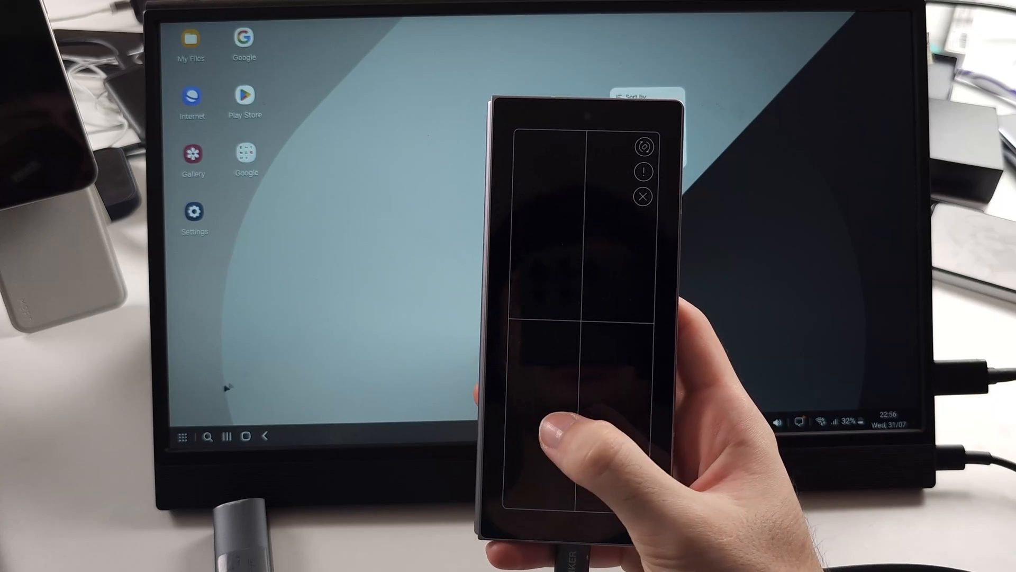
left_click(208, 436)
type("uhwllo")
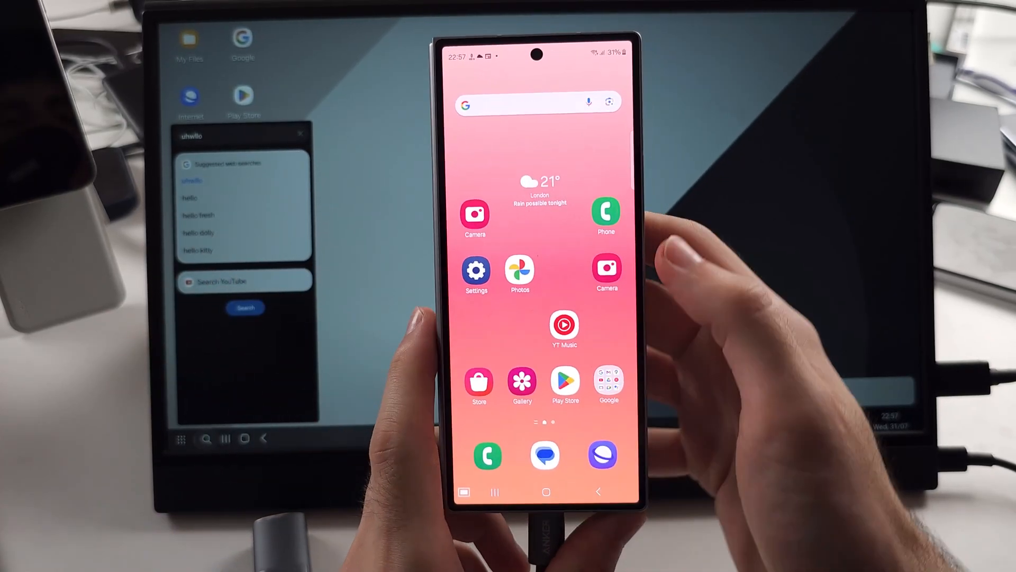
Swipe down on the phone to show the Quick Panel with the DeX tile
left_click_drag(538, 46, 538, 259)
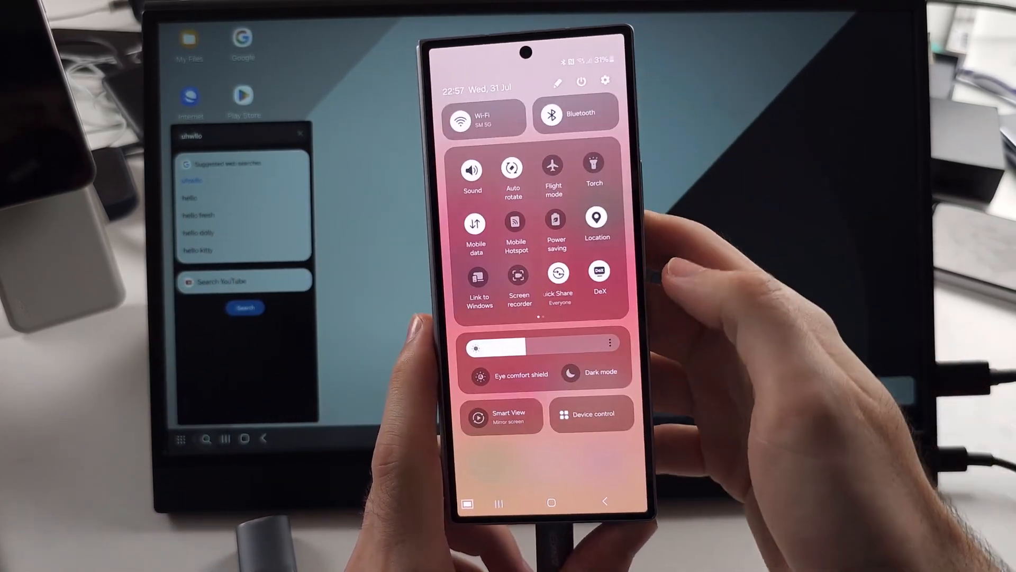